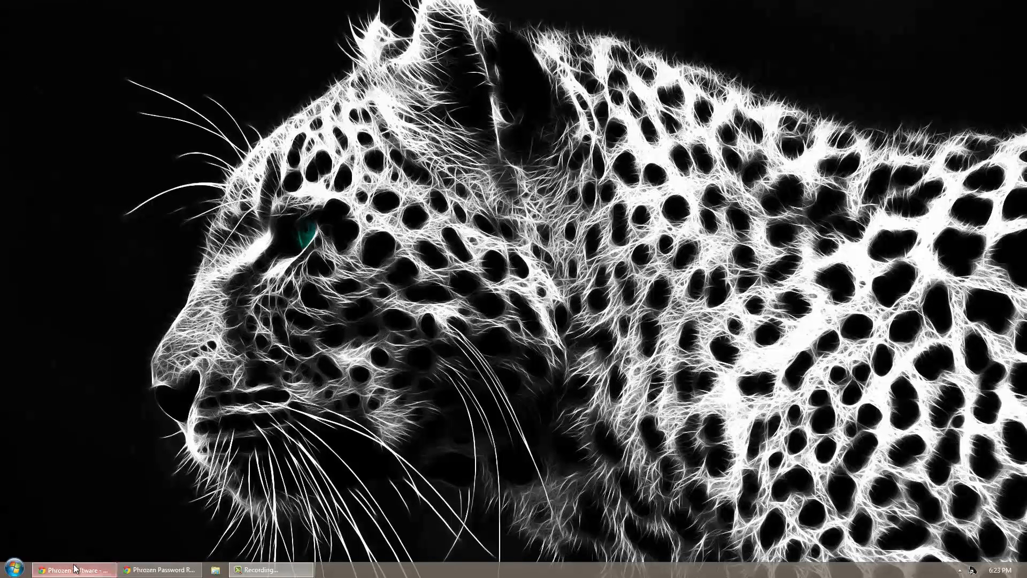
# Restore the Chrome window from the taskbar over the desktop.
pyautogui.click(72, 568)
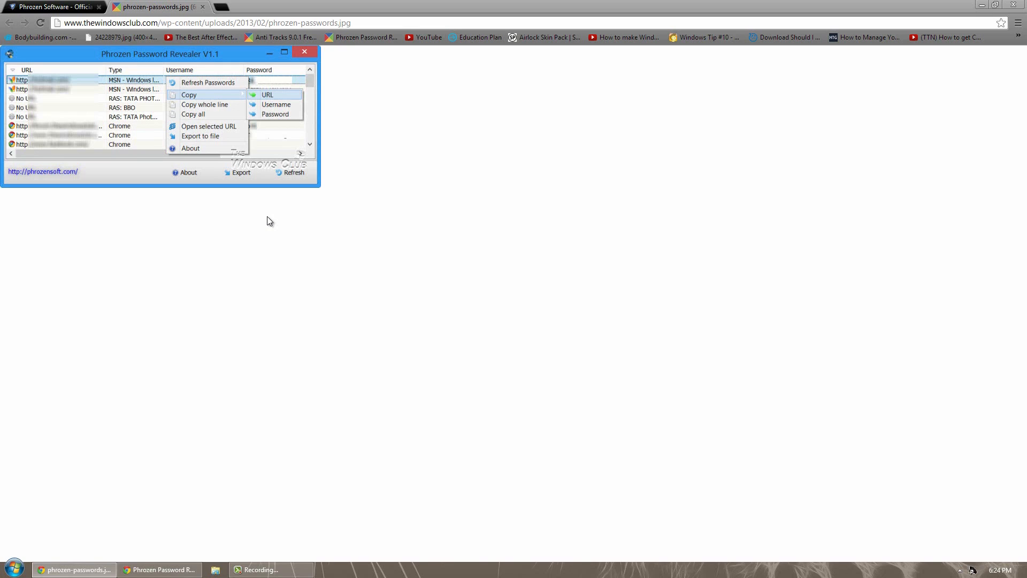
pyautogui.moveTo(243, 196)
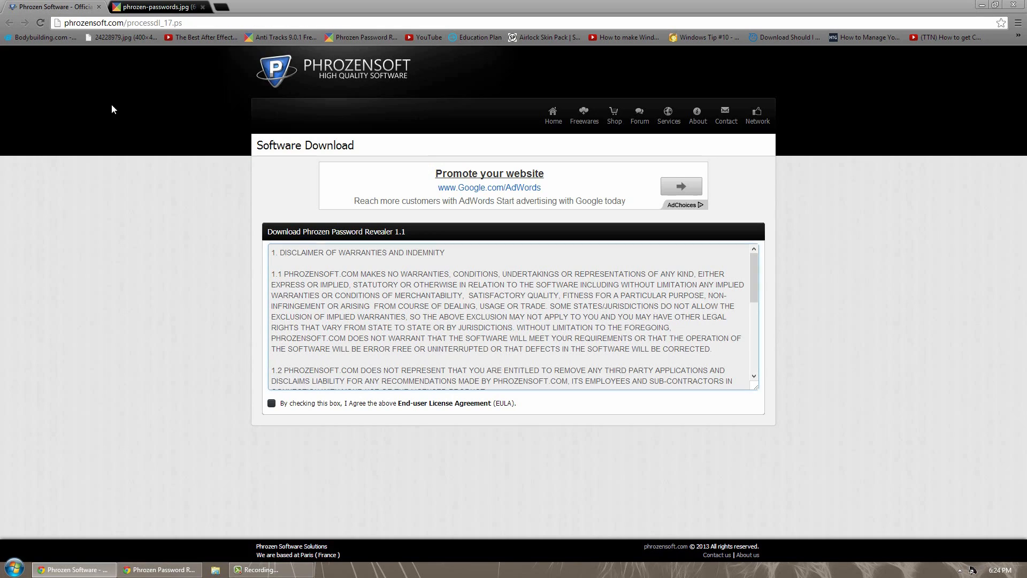
pyautogui.moveTo(210, 270)
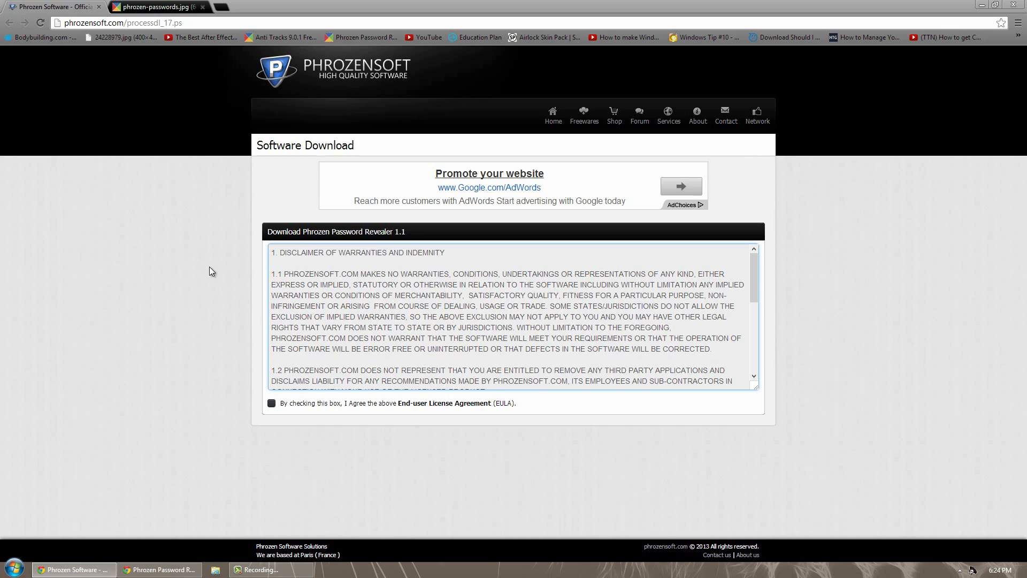
pyautogui.moveTo(130, 354)
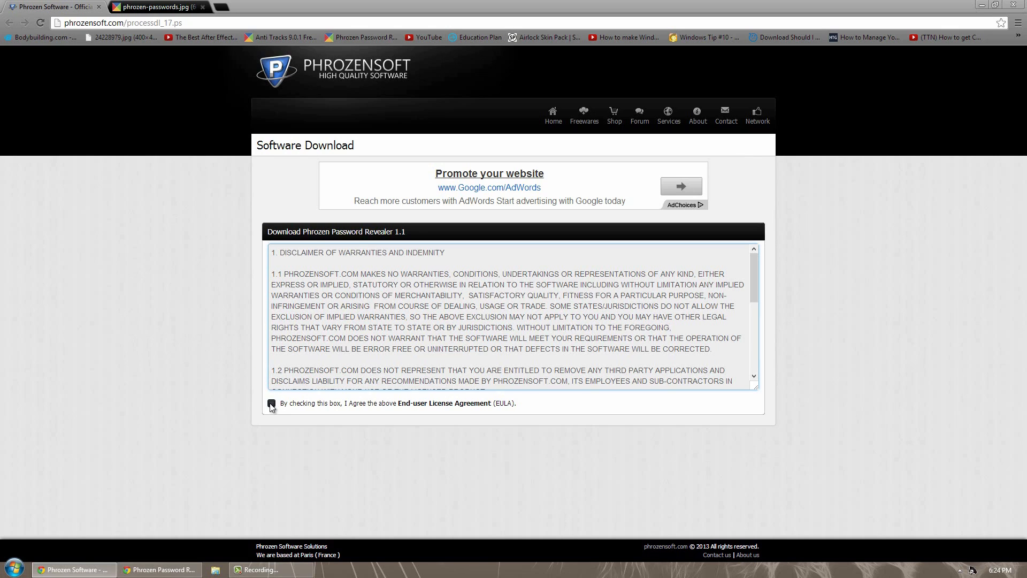
# Accept the EULA and download the Phrozen Password Revealer zip archive.
pyautogui.click(271, 403)
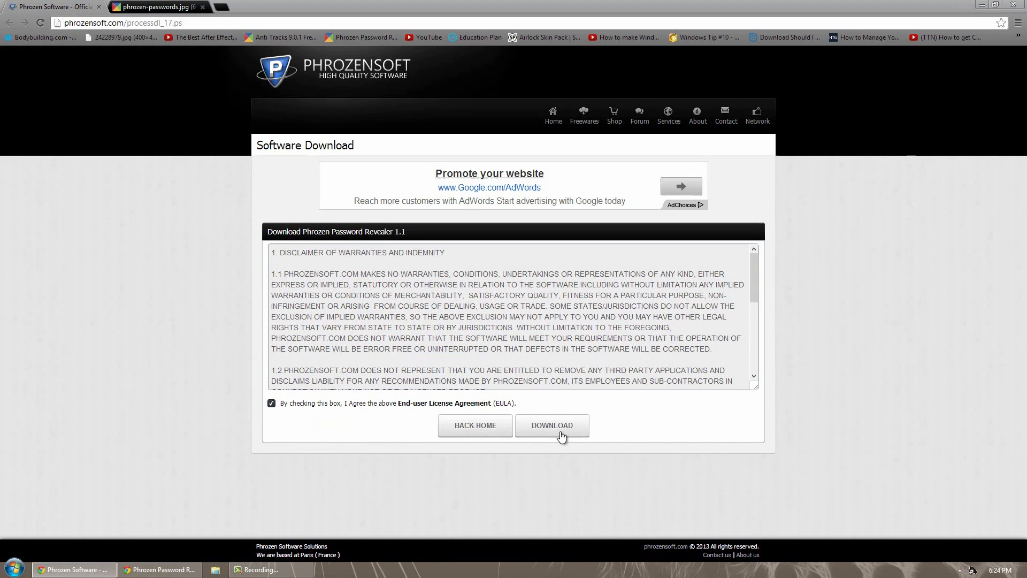
pyautogui.click(552, 424)
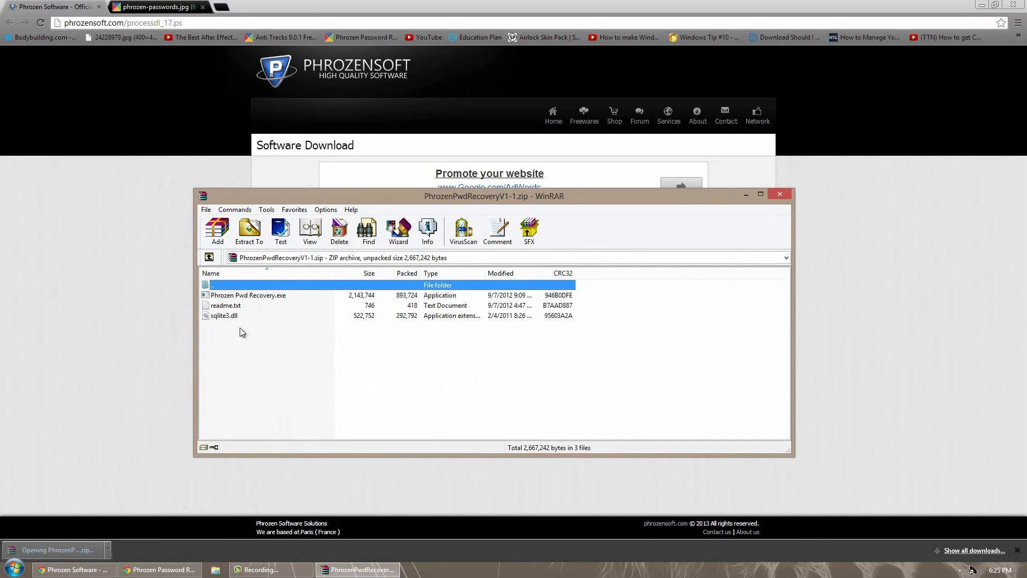
# Run Phrozen Pwd Recovery.exe from the WinRAR archive to list saved Chrome passwords.
pyautogui.doubleClick(247, 296)
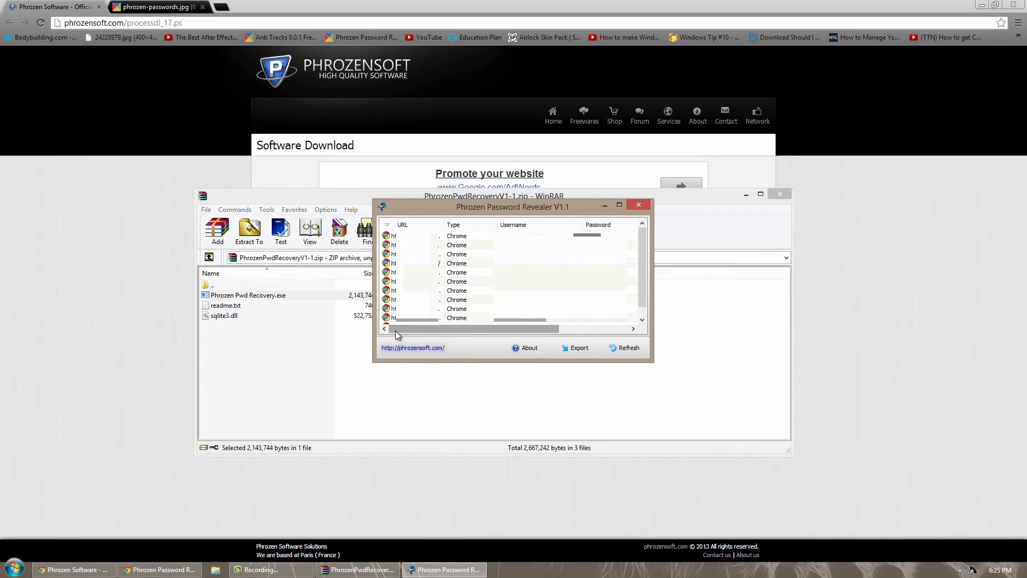
pyautogui.moveTo(644, 237)
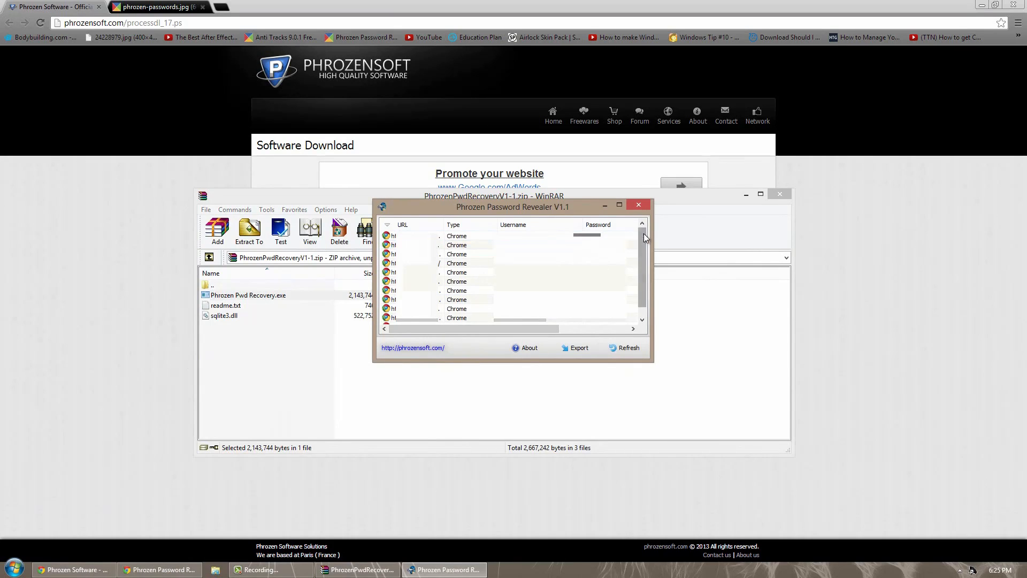